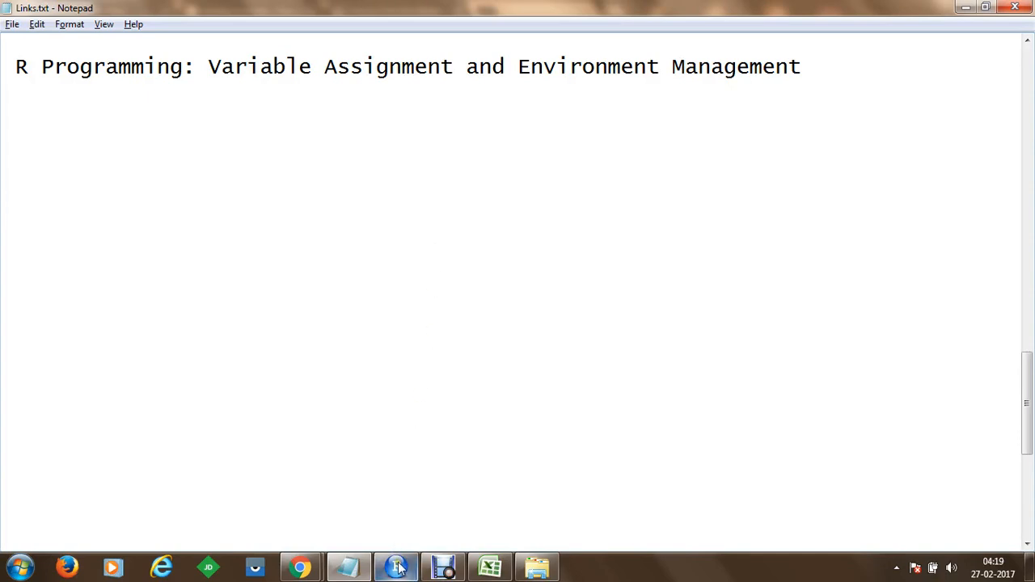
# Assign a = 10 and b <- 20 in the Console so both appear in the global environment.
pyautogui.click(395, 566)
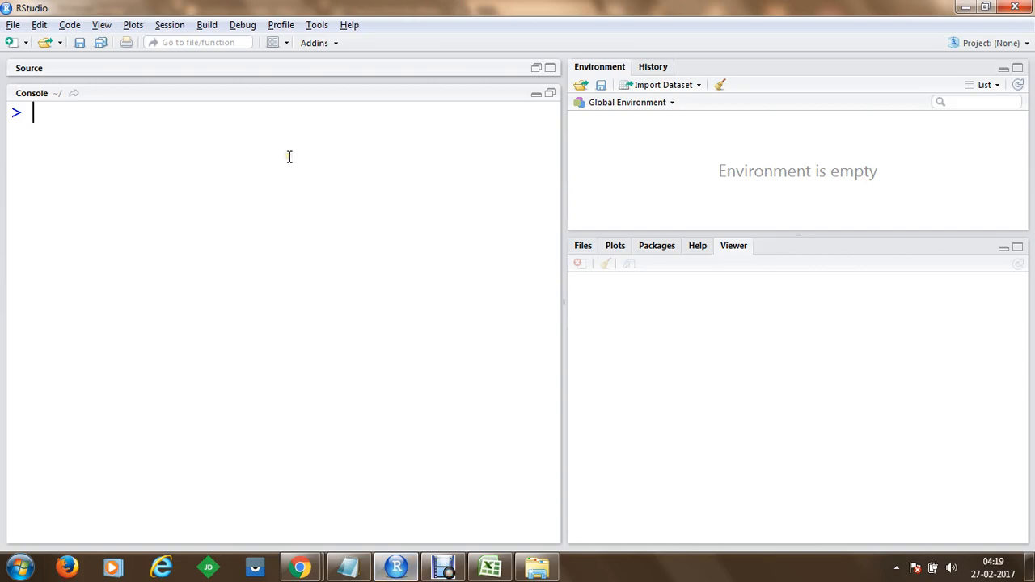
pyautogui.write('a = 10')
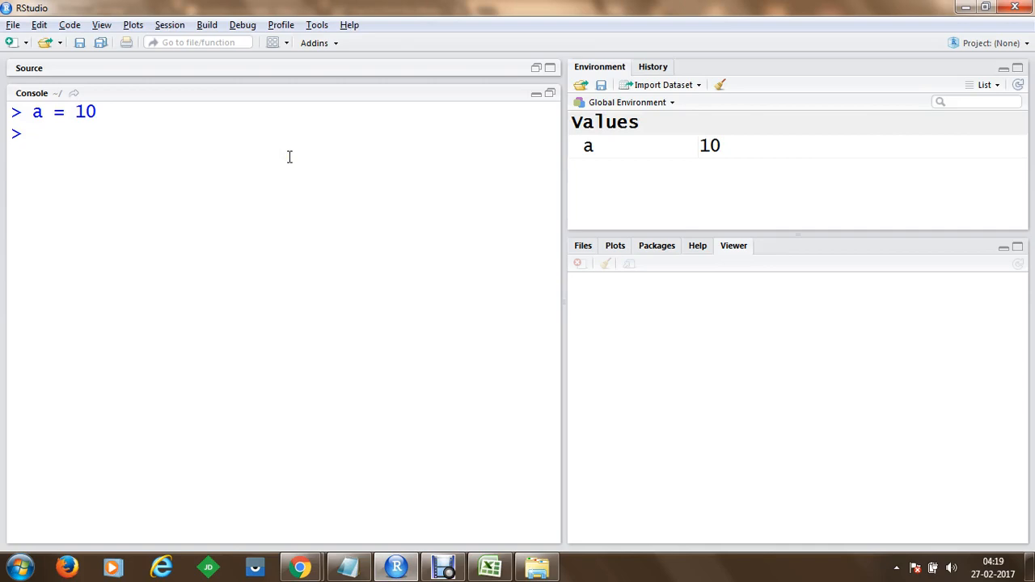
pyautogui.moveTo(715, 145)
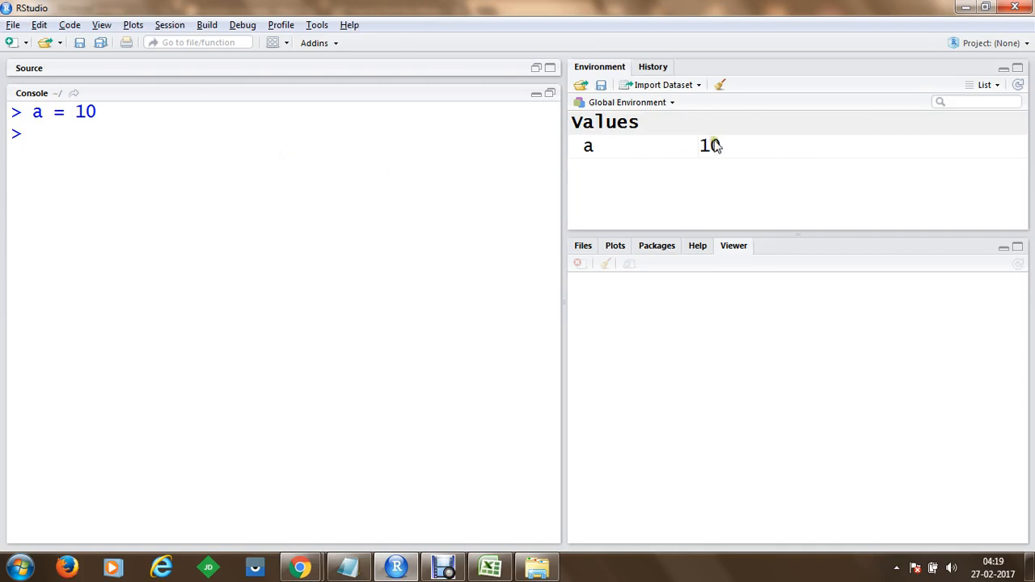
pyautogui.moveTo(650, 160)
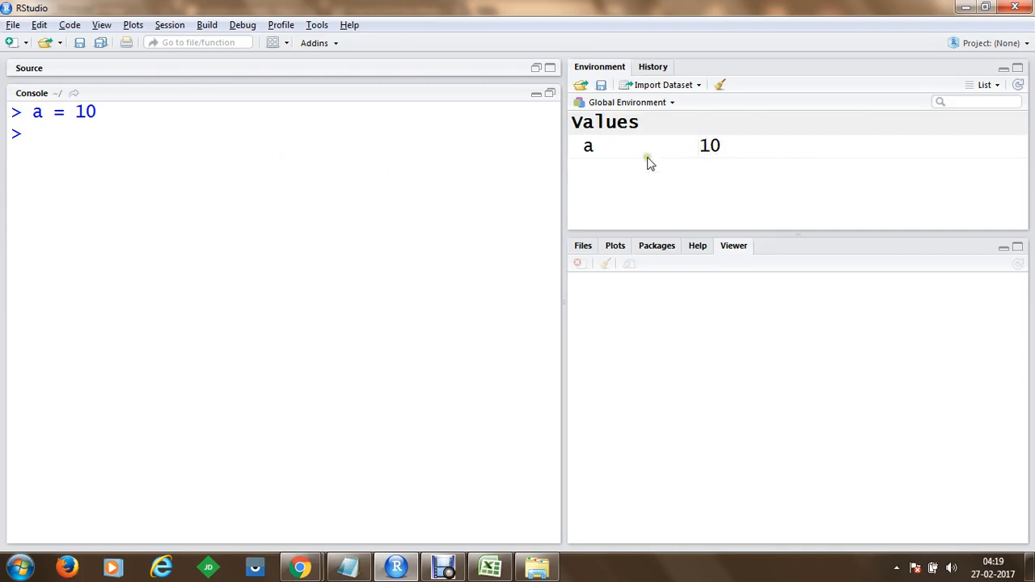
pyautogui.write('b')
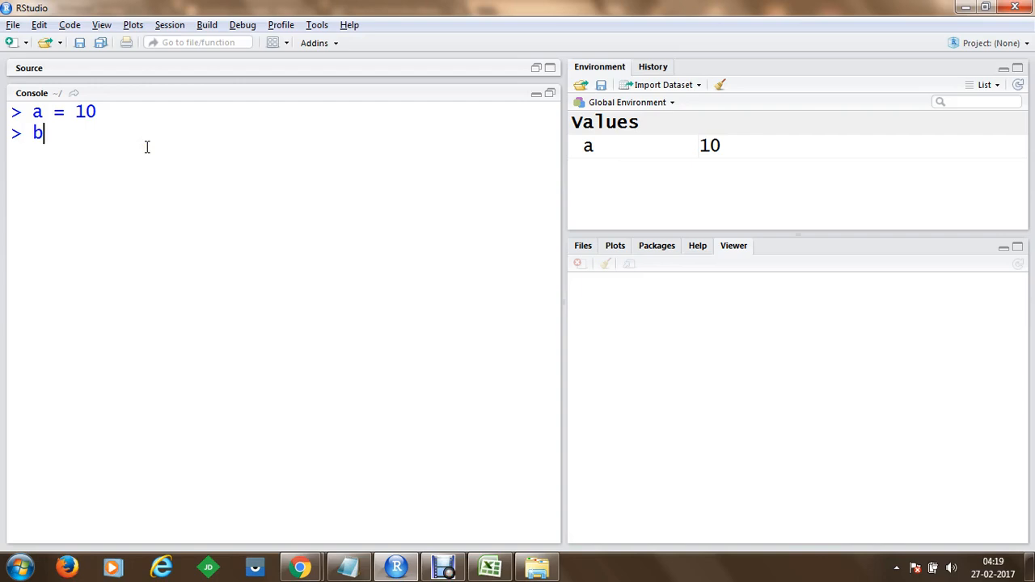
pyautogui.write('<- 20')
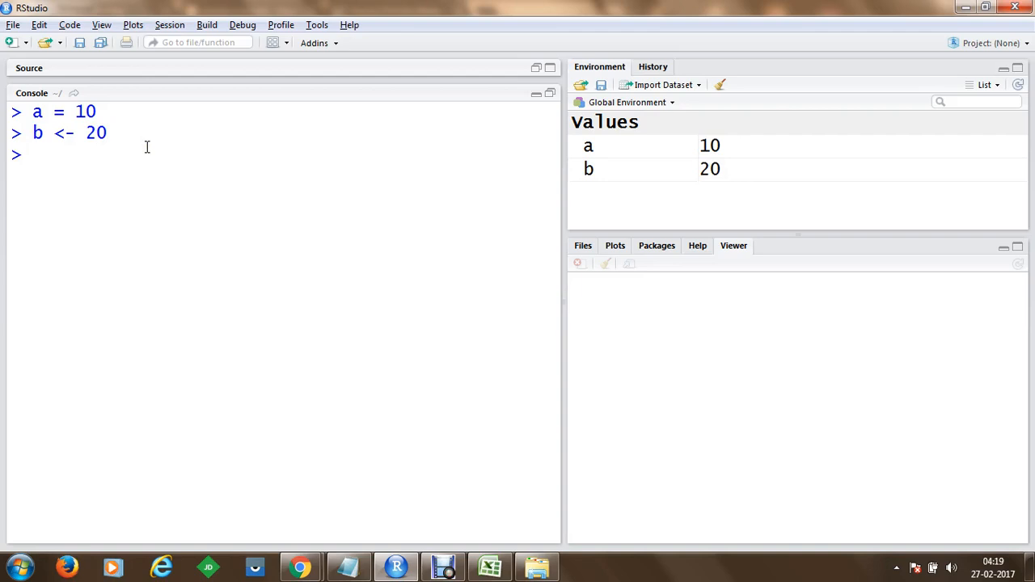
pyautogui.moveTo(144, 178)
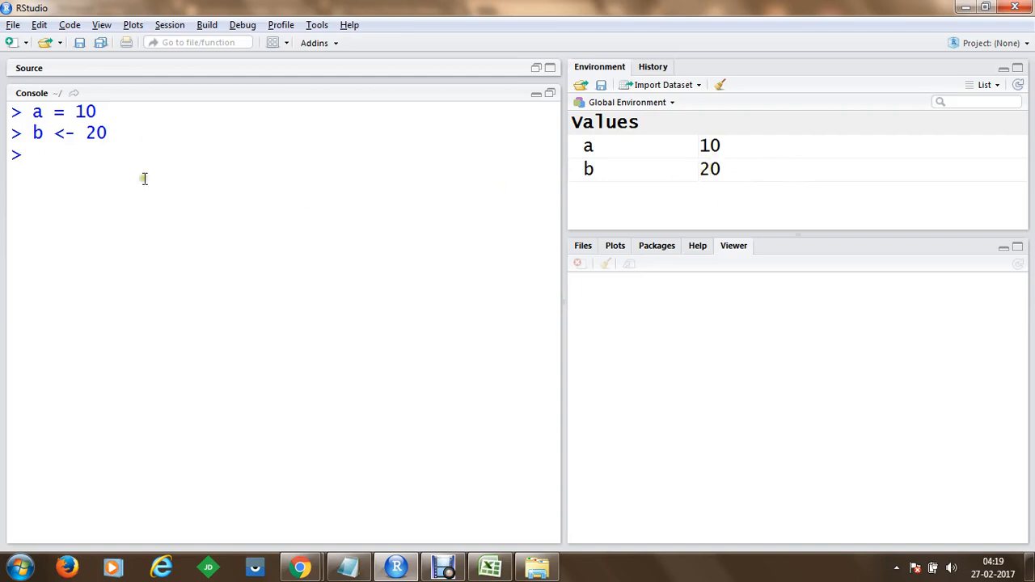
pyautogui.moveTo(678, 196)
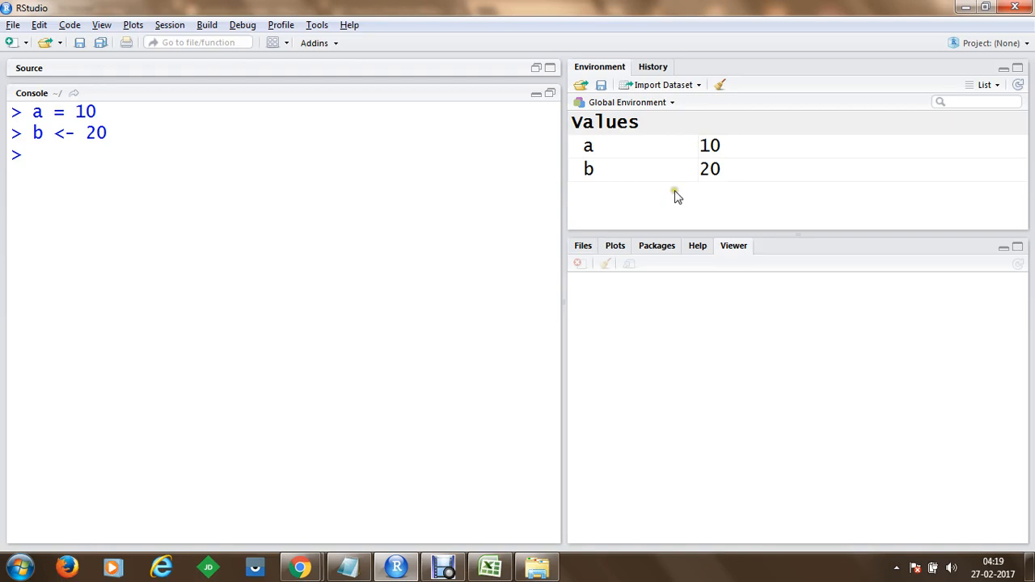
pyautogui.click(33, 156)
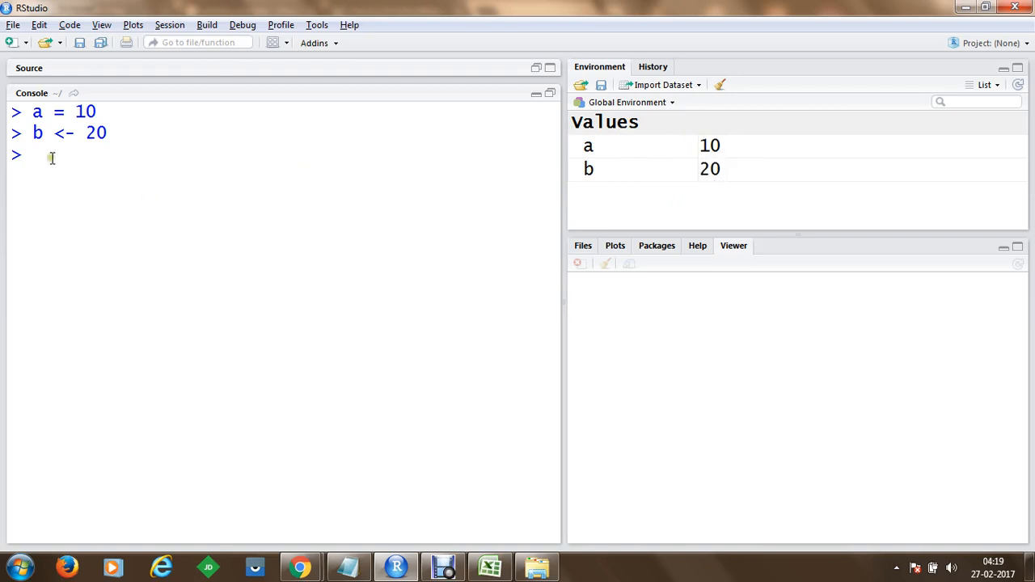
pyautogui.moveTo(696, 181)
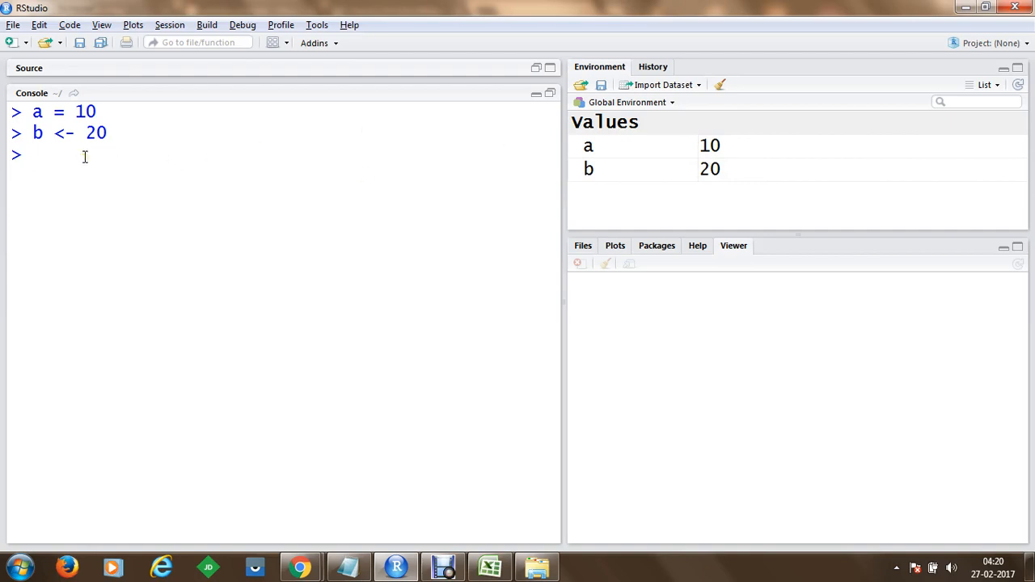
# Run ?ls(), list objects a and b with ls(), then show help for rm().
pyautogui.write('?ls()')
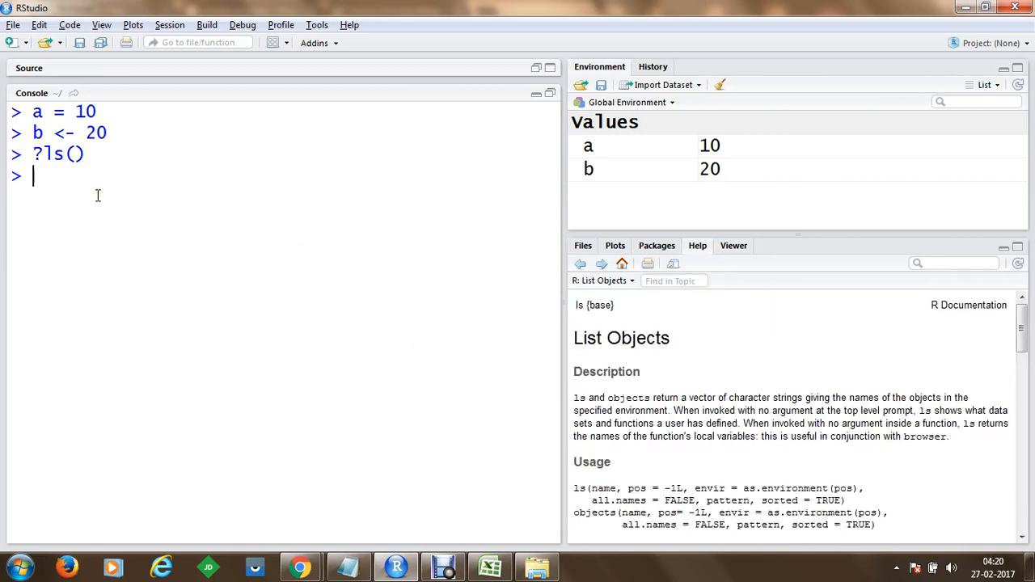
pyautogui.write('ls()')
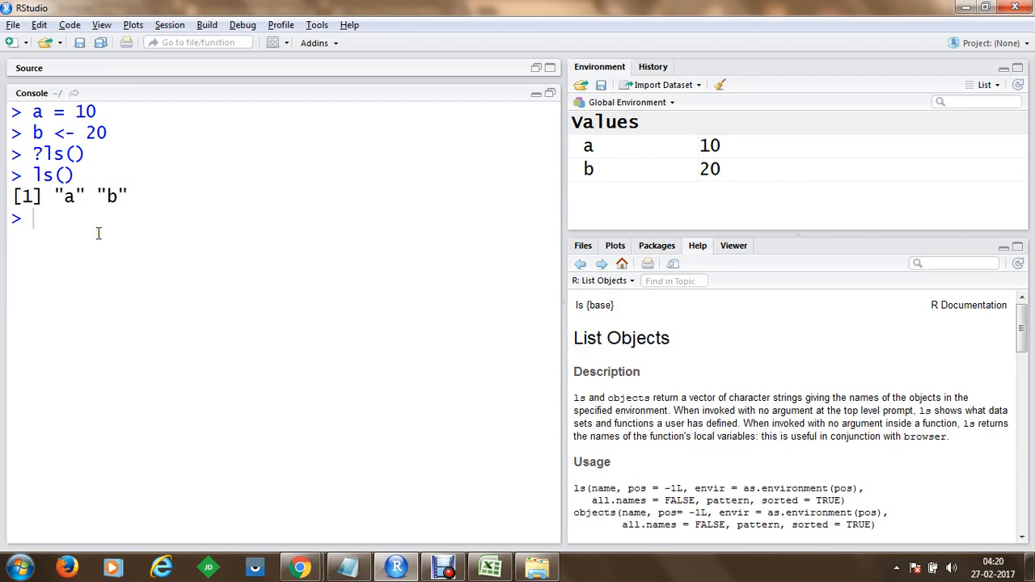
pyautogui.write('?rm()')
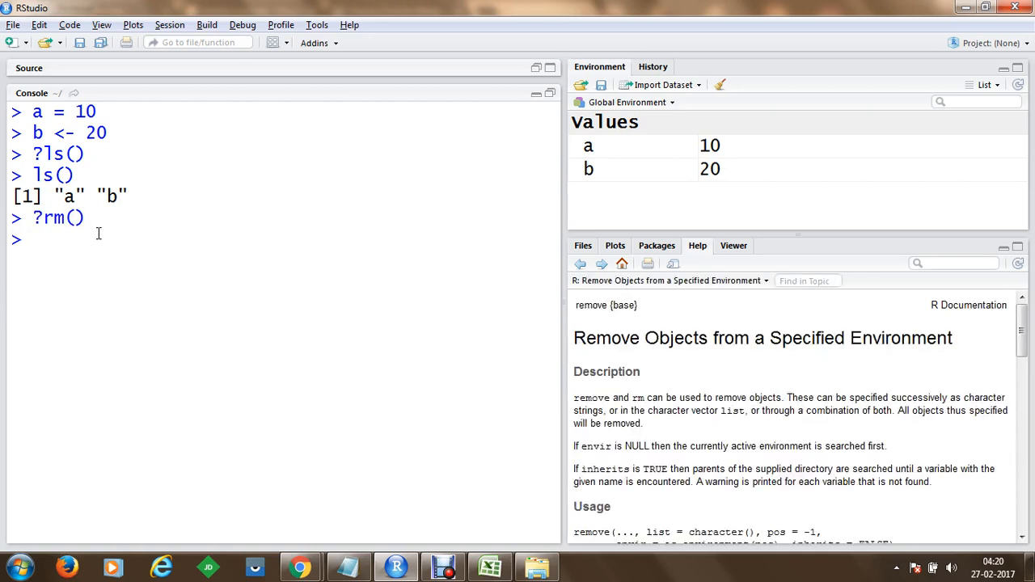
pyautogui.moveTo(608, 332)
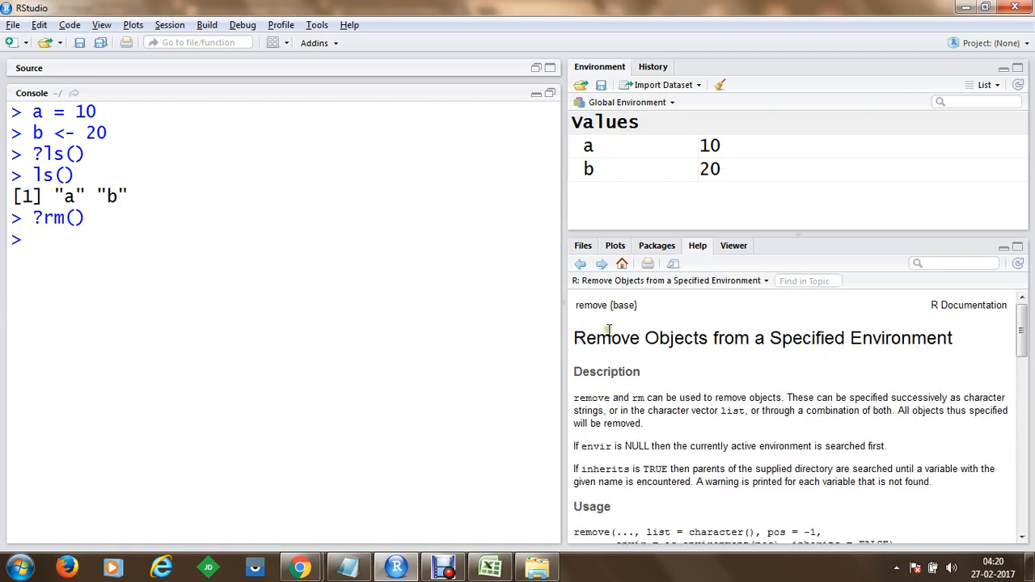
# Remove variable a with rm(a), leaving only b = 20.
pyautogui.write('rm')
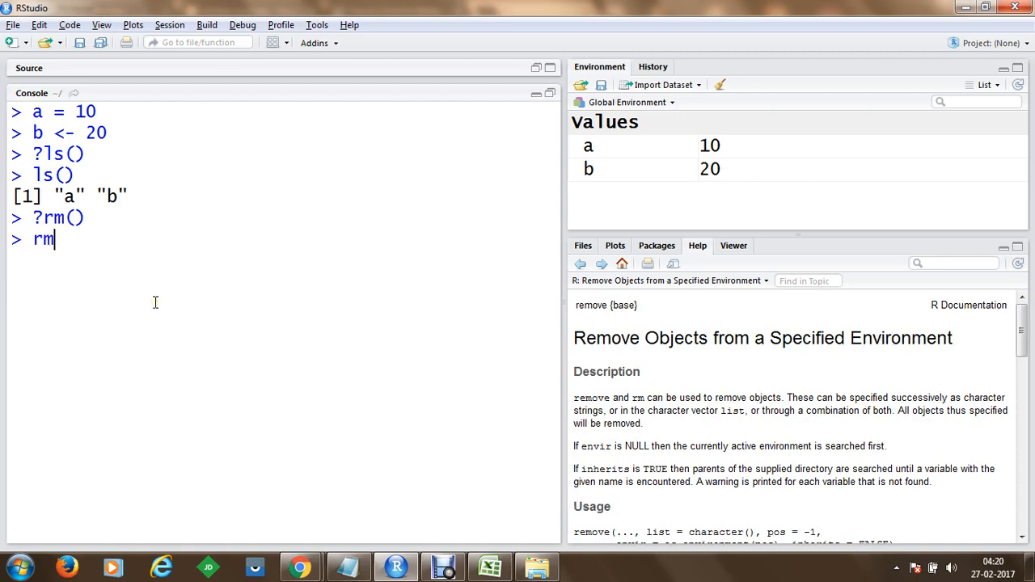
pyautogui.write('()')
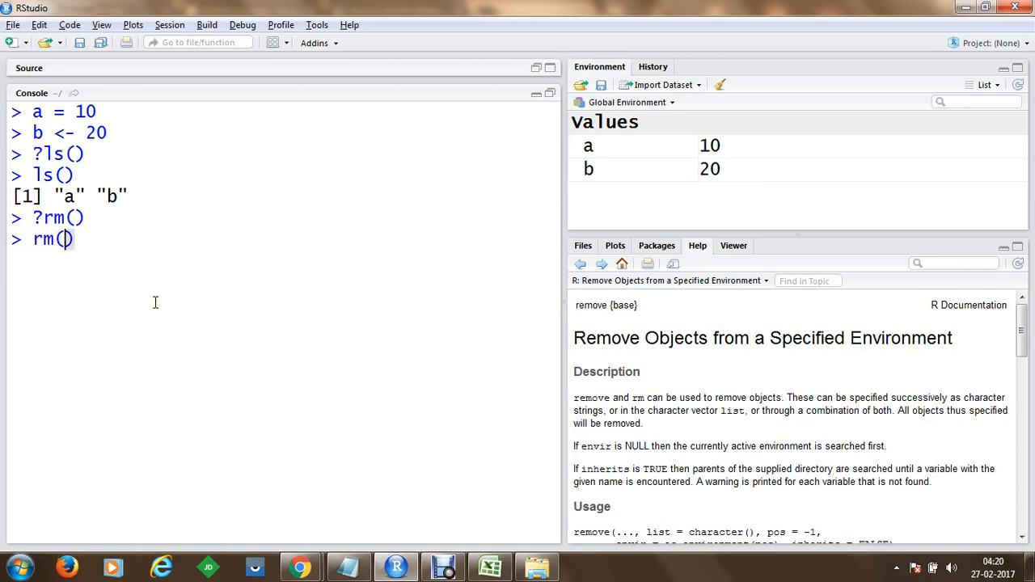
pyautogui.write('a')
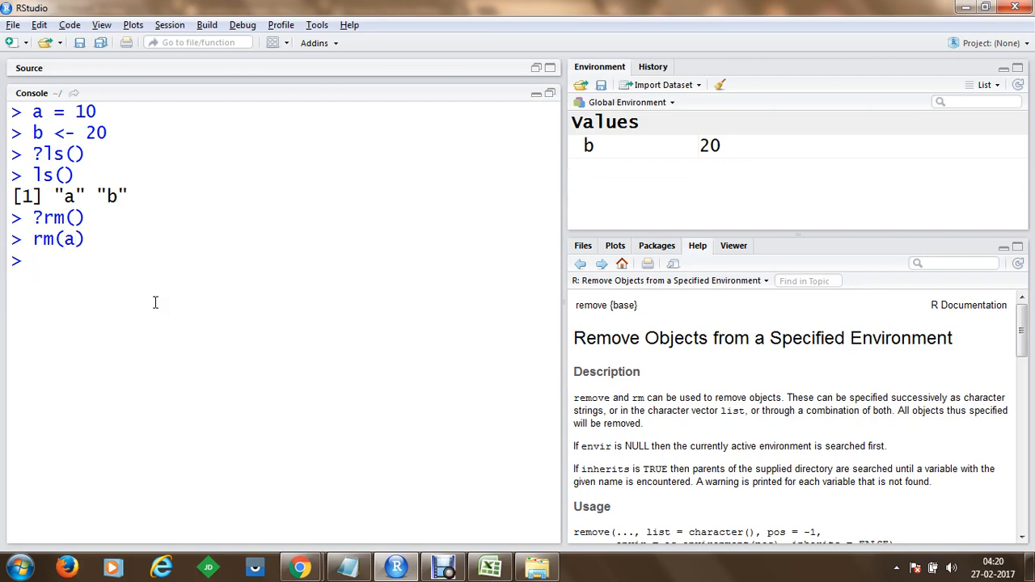
# Assign c = 20, d = 50 and e = c(1:5), then begin an rm(list command.
pyautogui.write('c = 20')
pyautogui.write('d = 50')
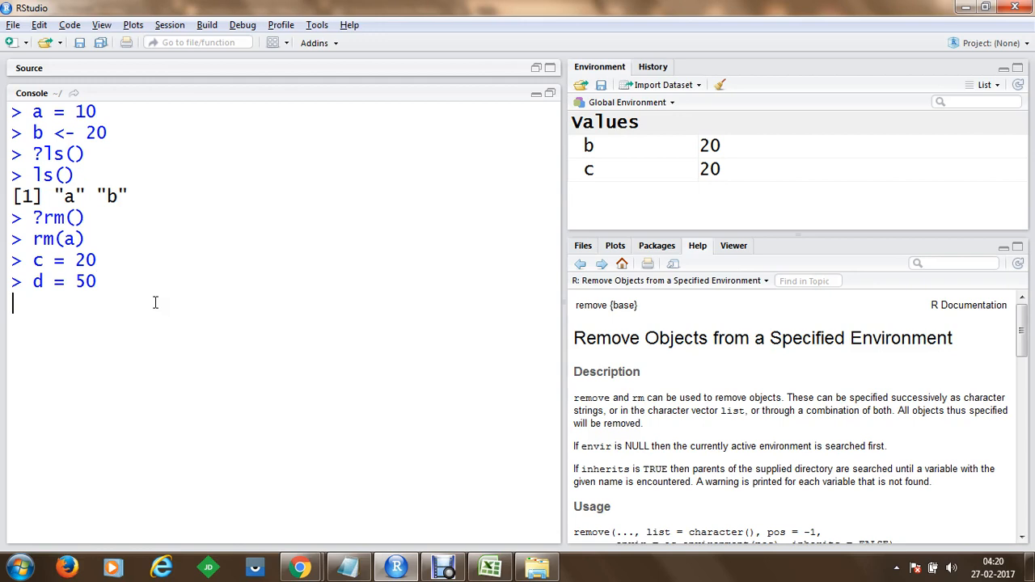
pyautogui.write('e = c (0')
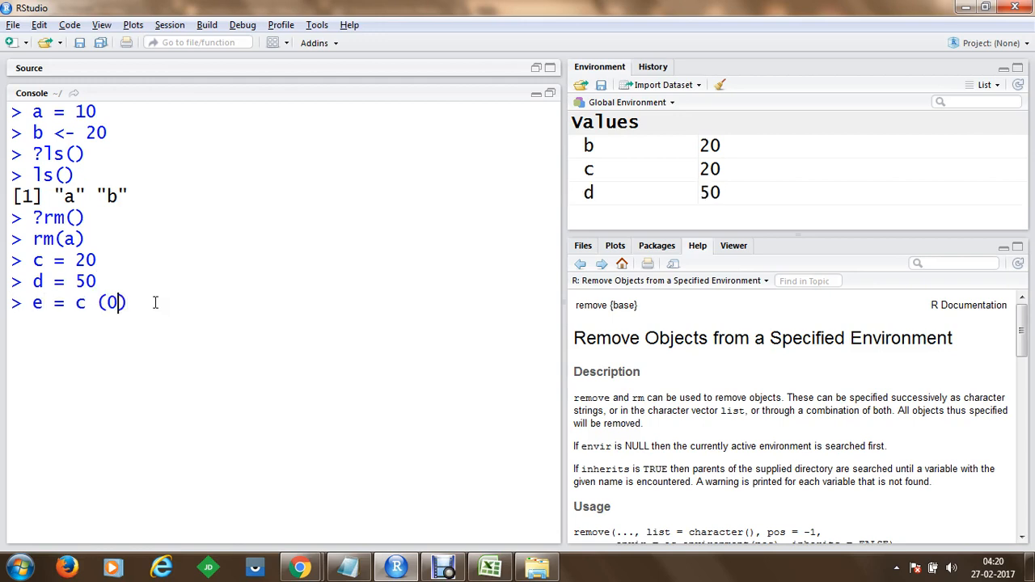
pyautogui.write('1:5')
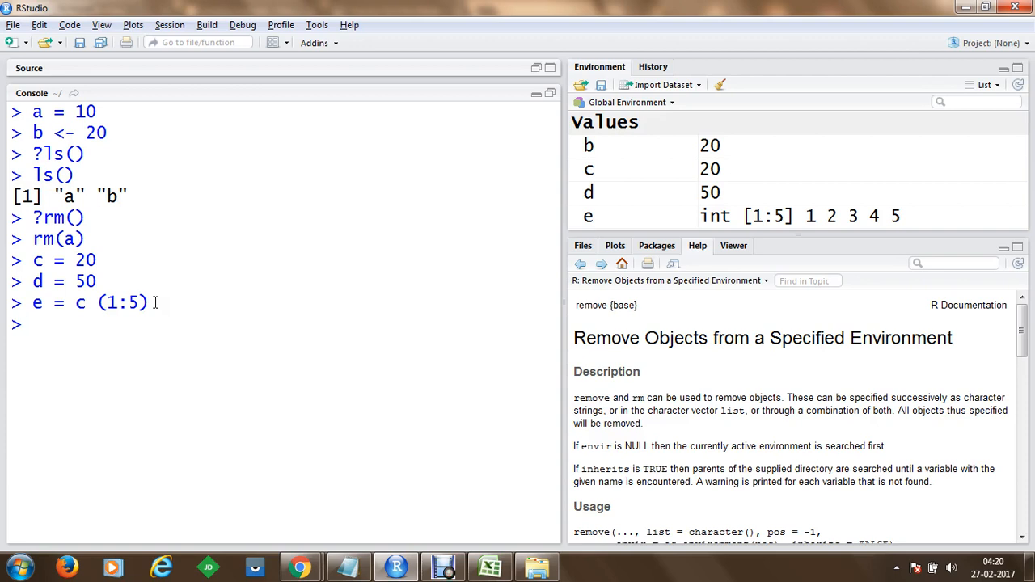
pyautogui.moveTo(587, 170)
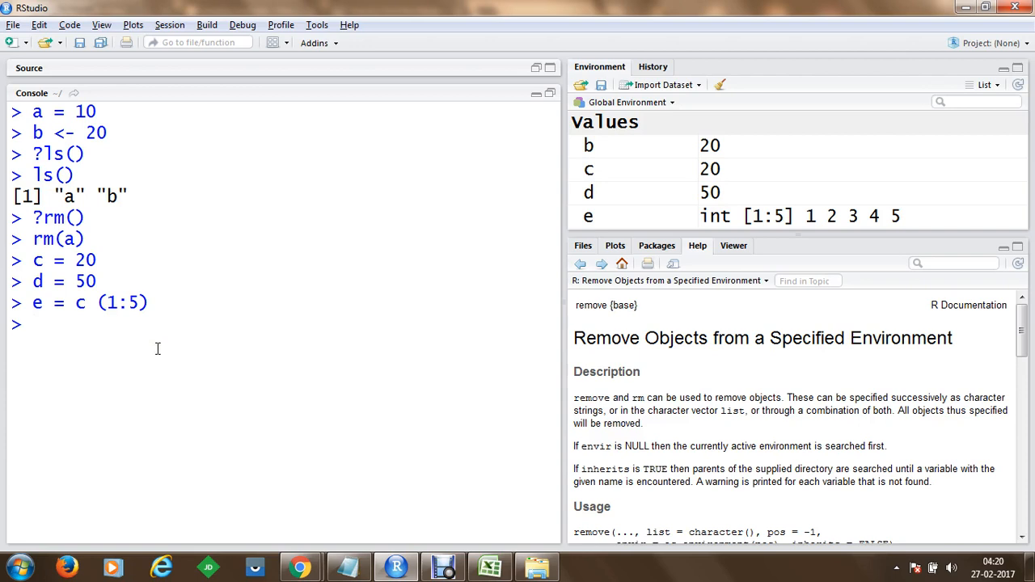
pyautogui.write('rm(')
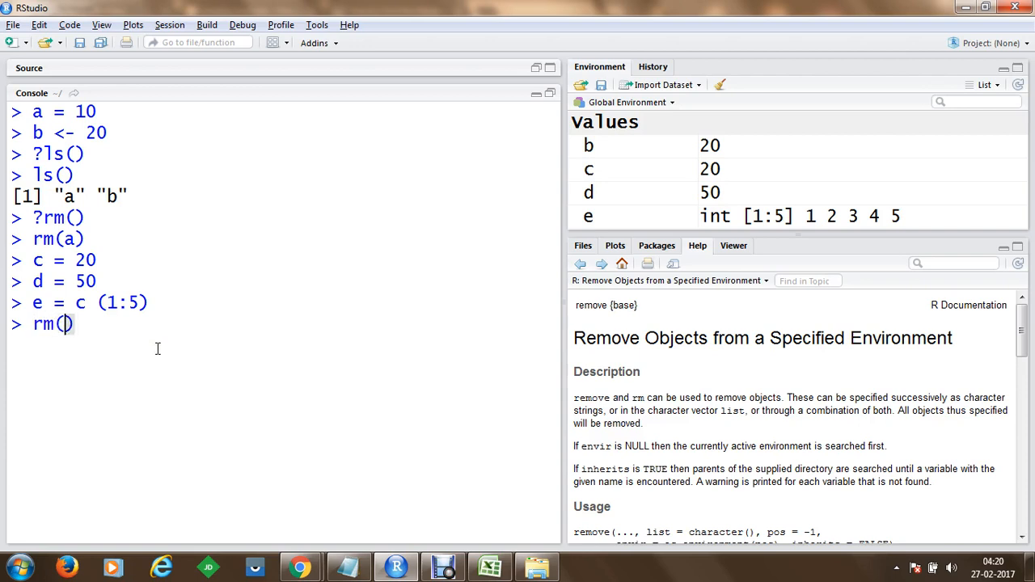
pyautogui.write('list')
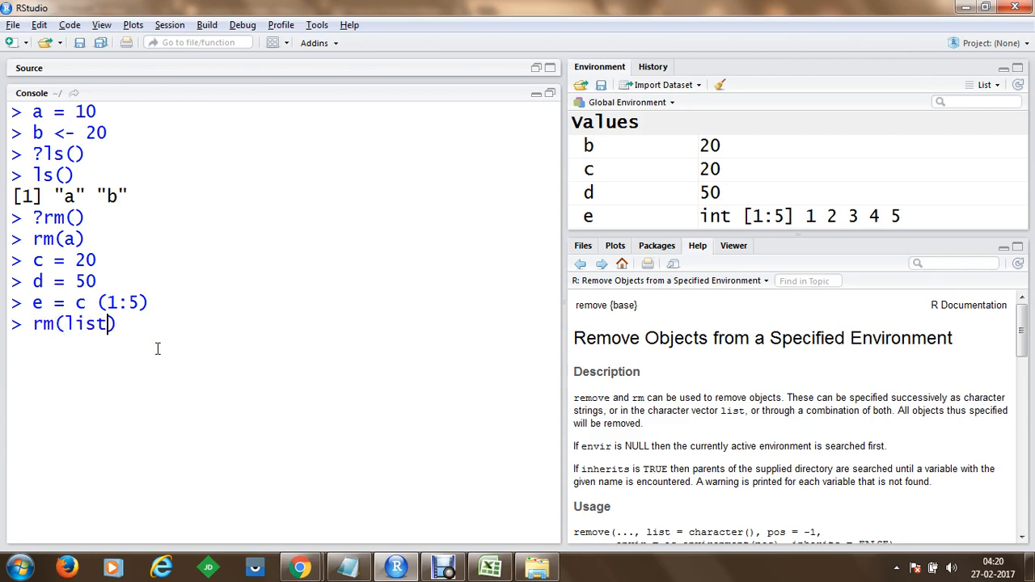